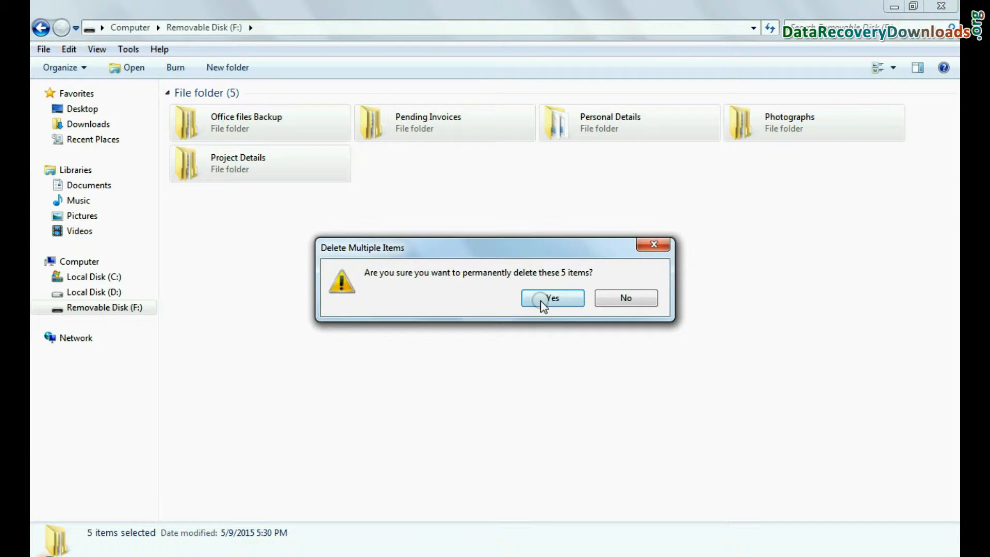
Permanently delete the five folders, then quick-format Removable Disk (F:) as FAT32.
click(551, 297)
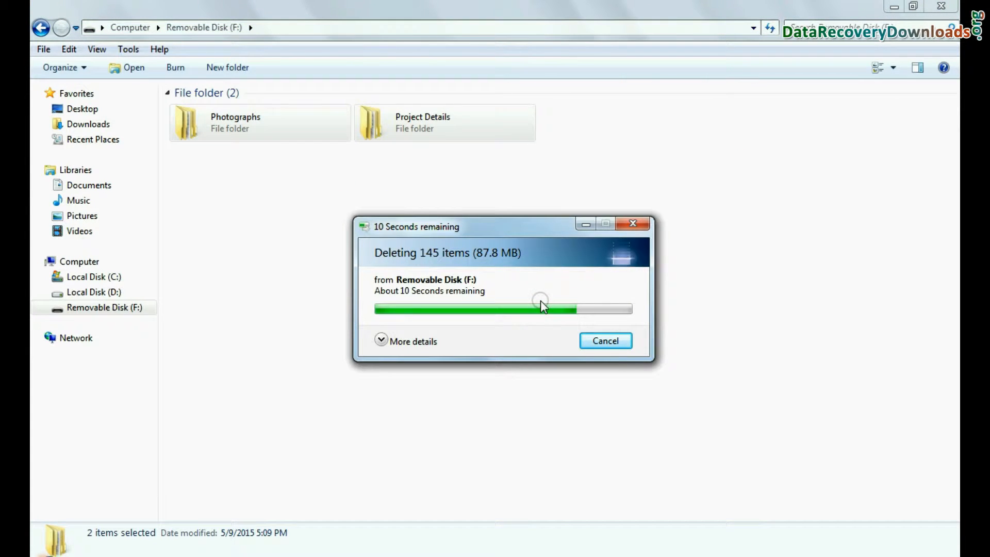
right_click(442, 183)
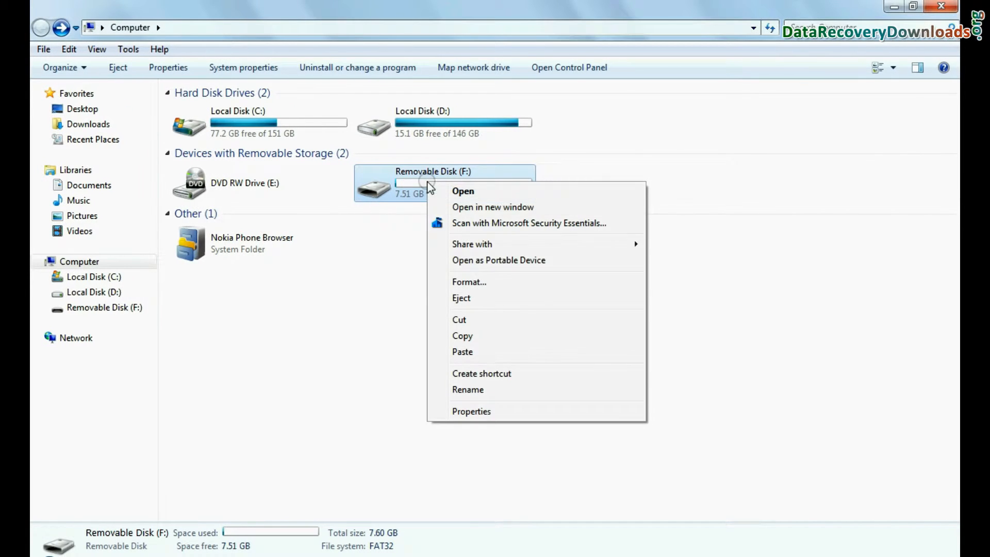
click(469, 282)
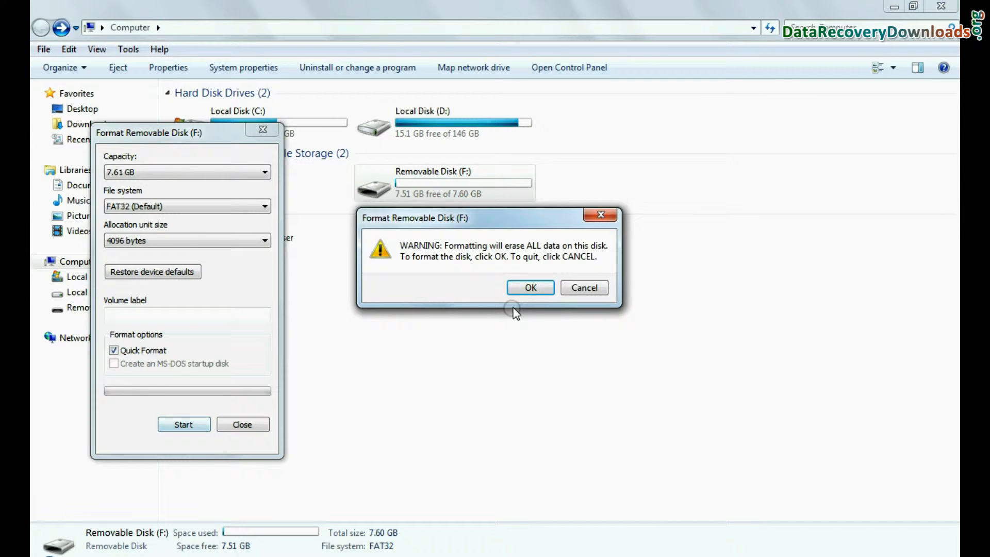
click(530, 288)
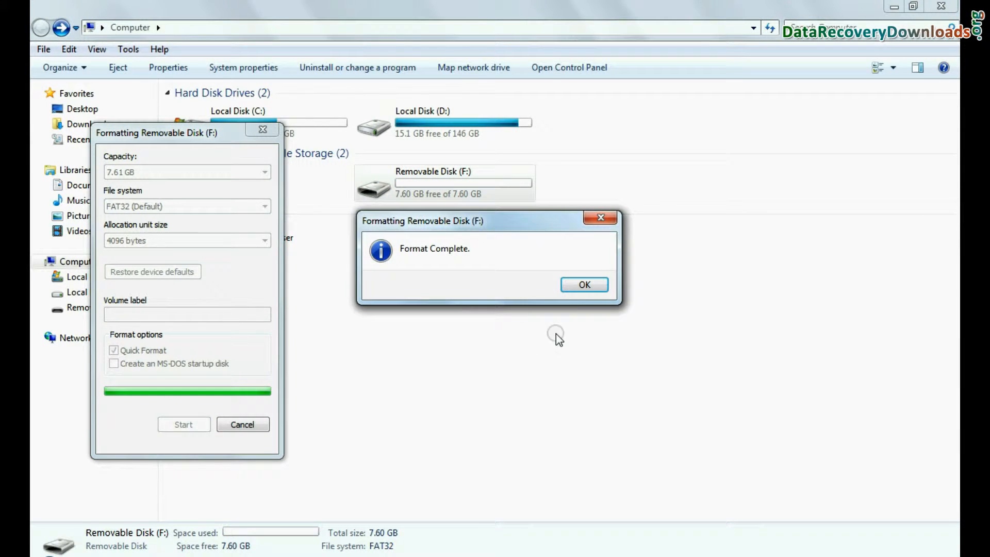
click(582, 284)
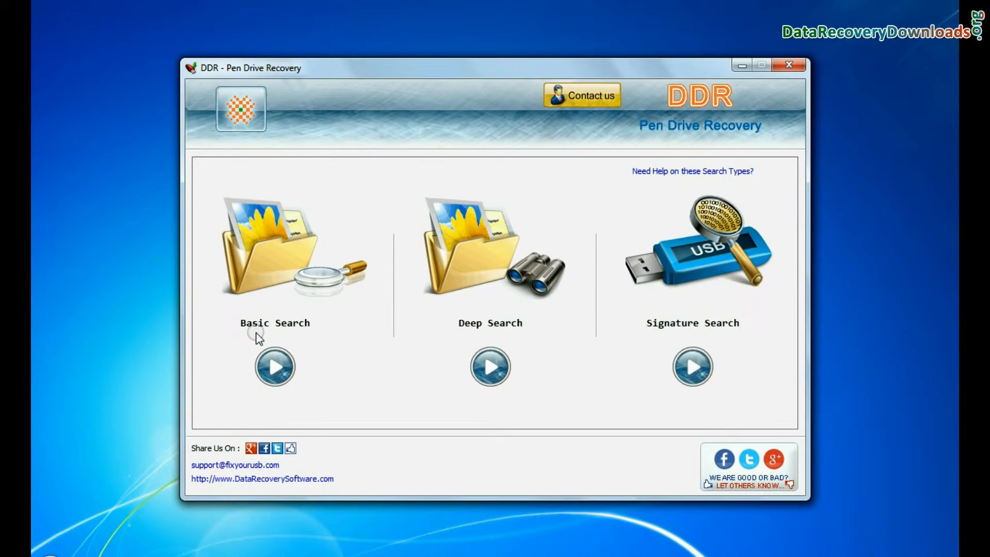
mouse_move(517, 337)
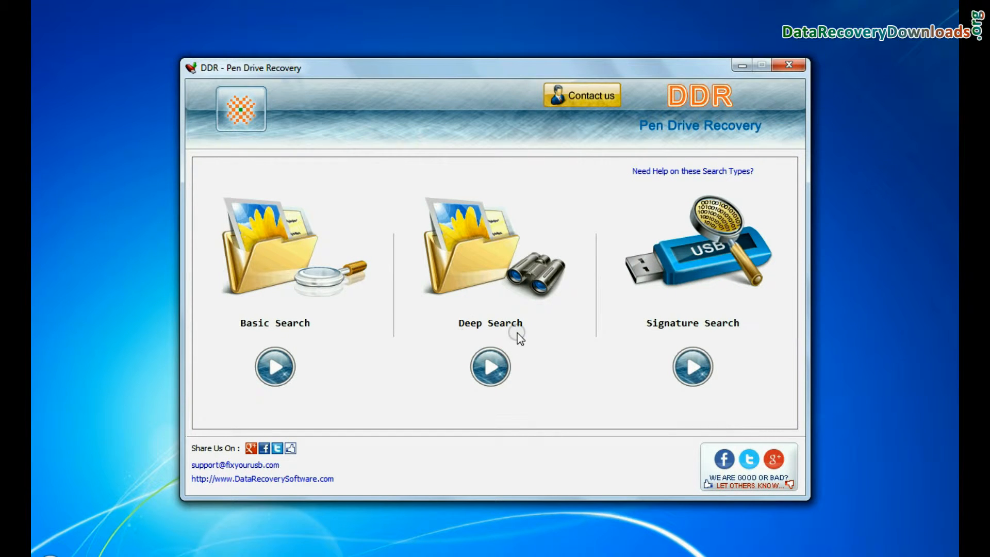
mouse_move(742, 334)
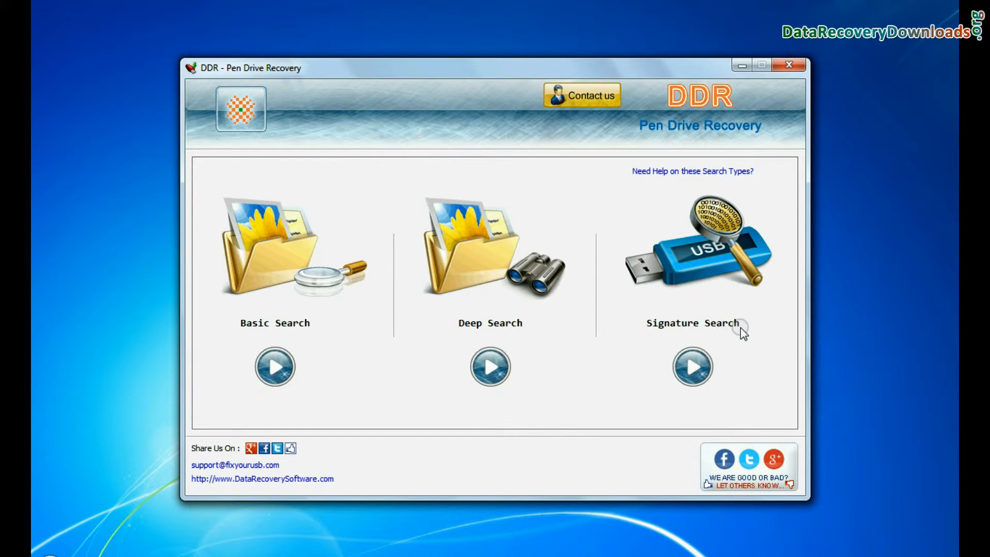
mouse_move(262, 339)
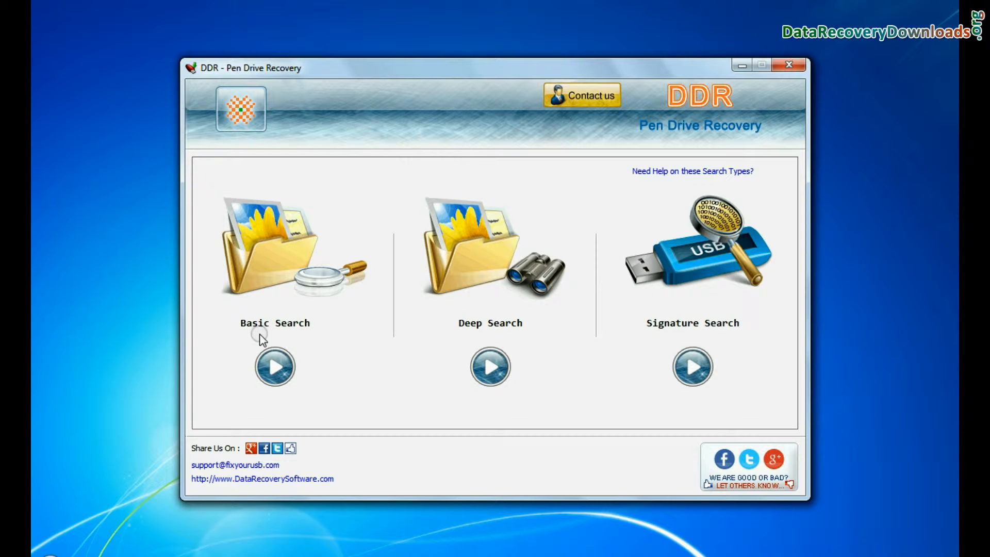
click(273, 367)
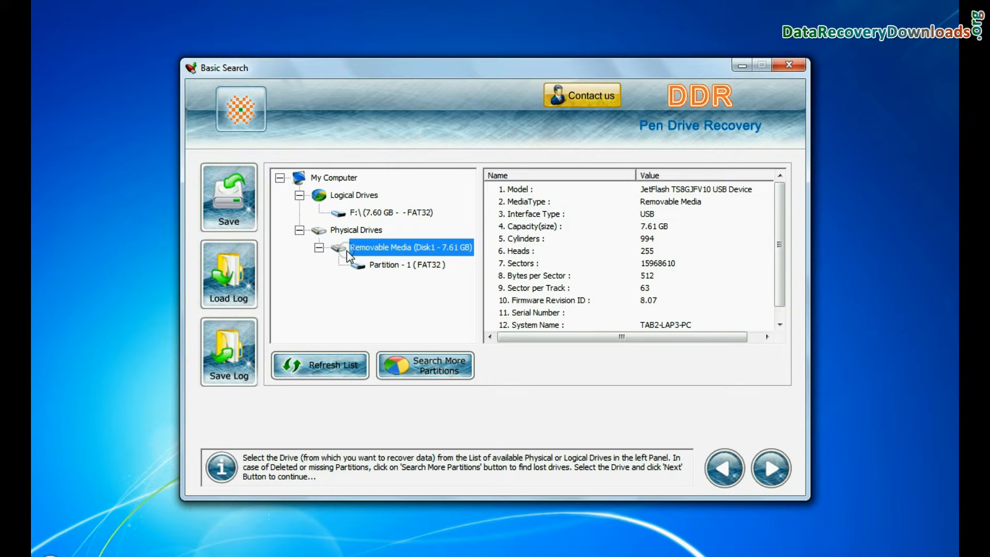
click(407, 265)
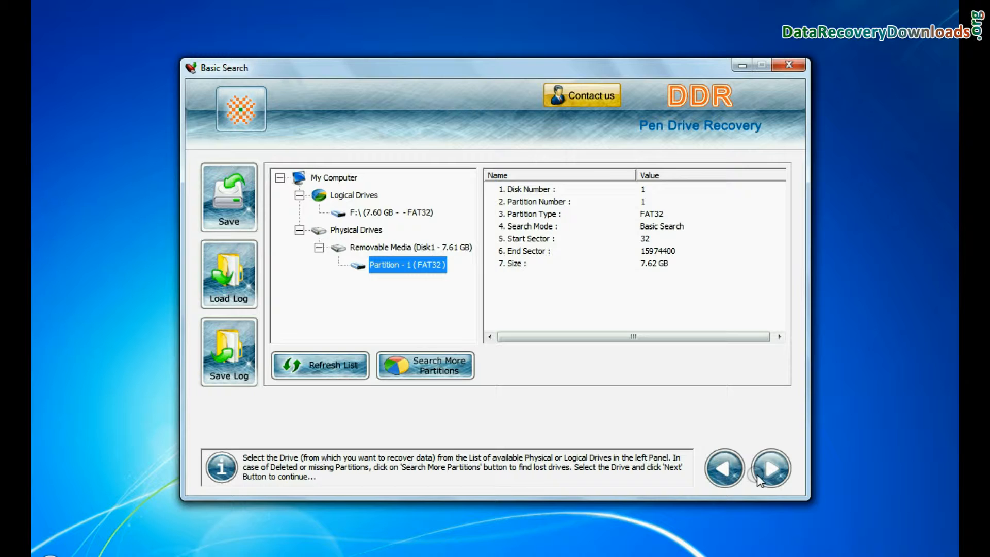
click(771, 468)
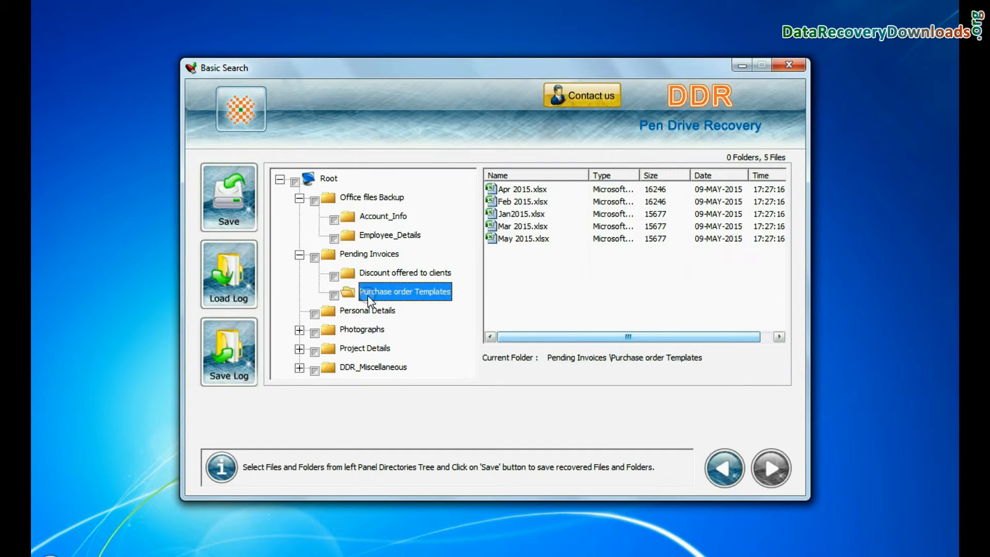
click(382, 328)
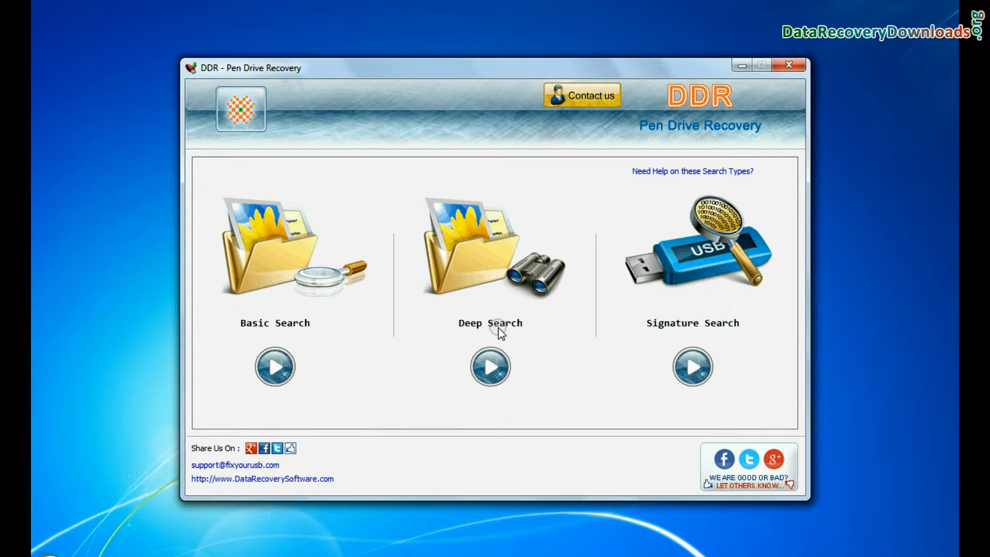
Deep Search Partition - 1 (FAT32) to recover folders like Photographs > Picnic Photos.
click(489, 366)
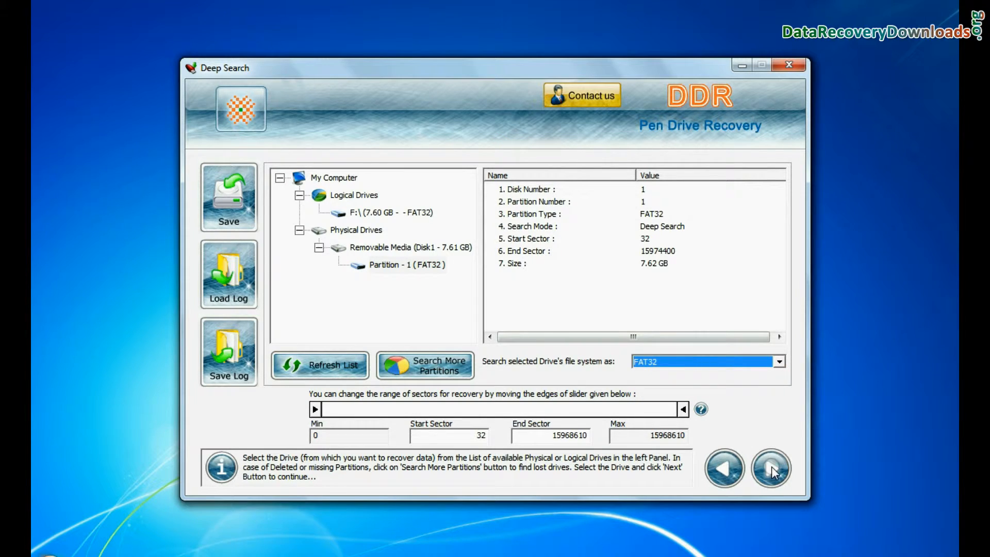
click(772, 469)
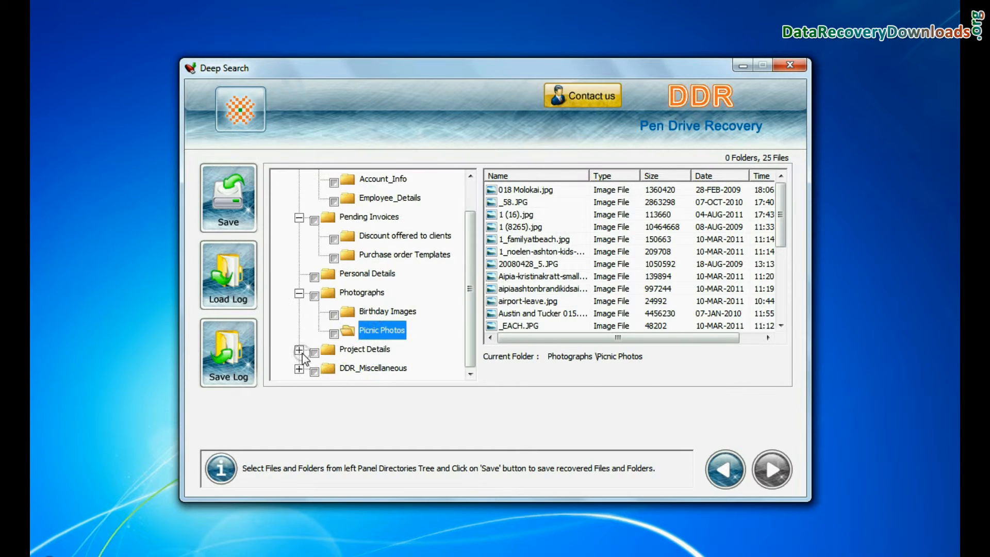
Save the deep-search results to D:\Recovered Data.
click(228, 196)
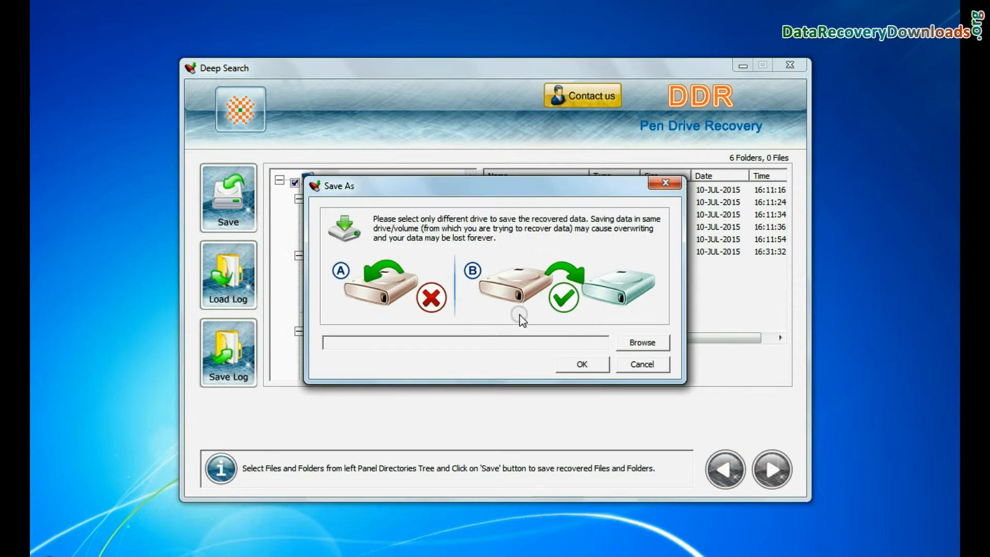
text(D:\Recovered Data)
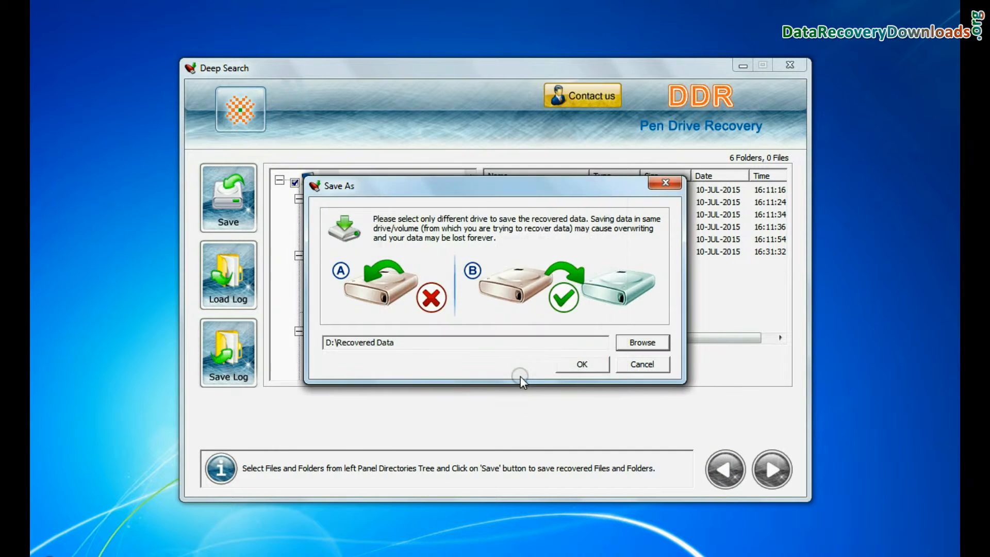
click(580, 364)
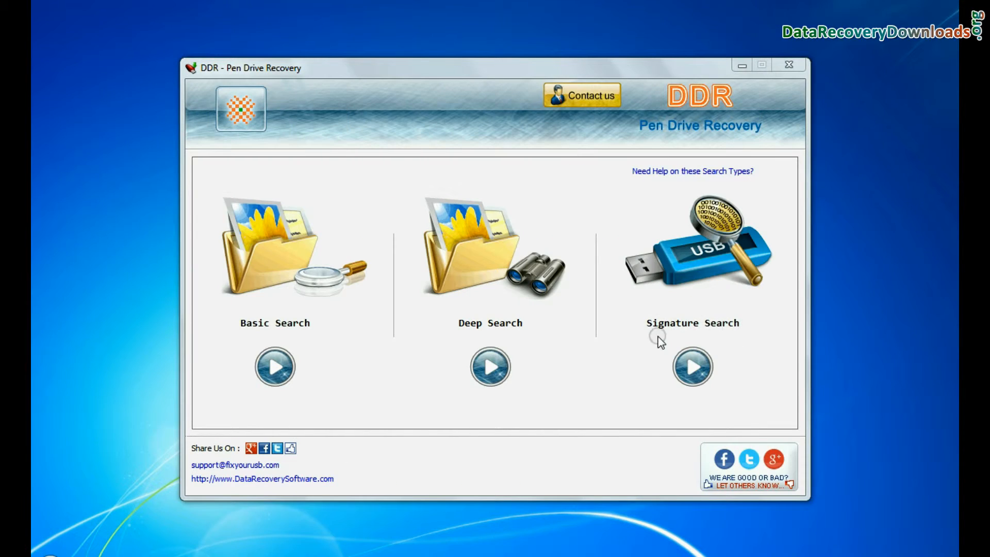
Start a Signature Search on the FAT32 partition, clearing all file types except picks like XLSX.
click(691, 367)
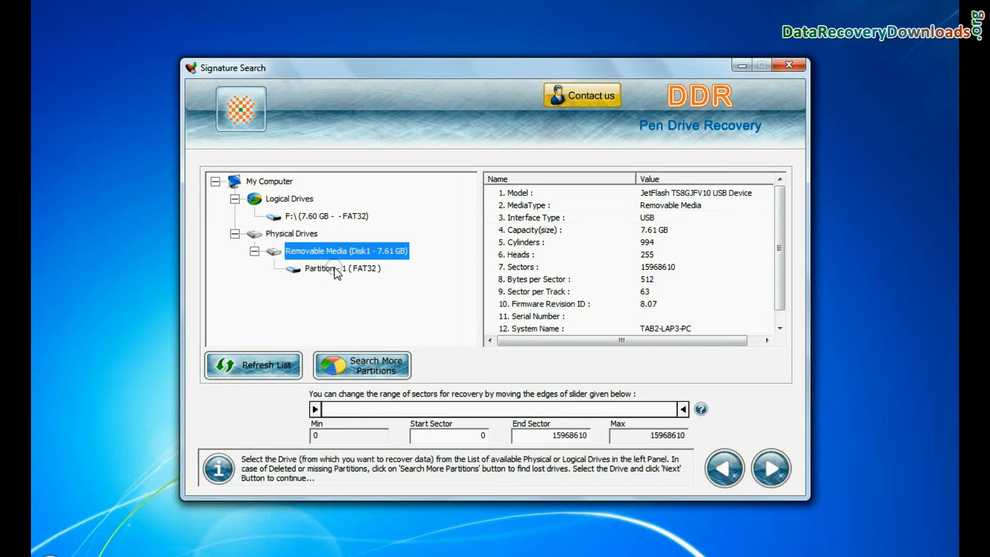
click(771, 467)
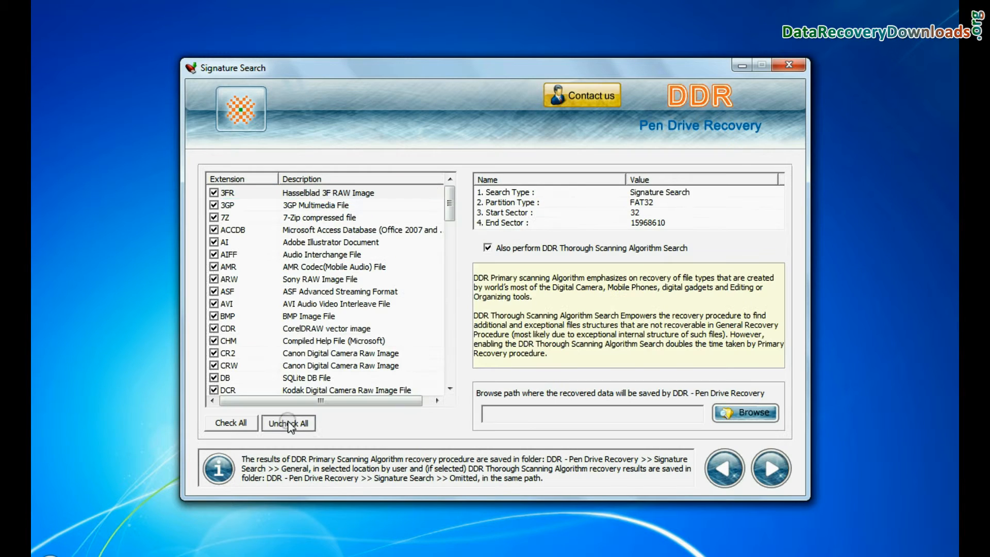
click(288, 422)
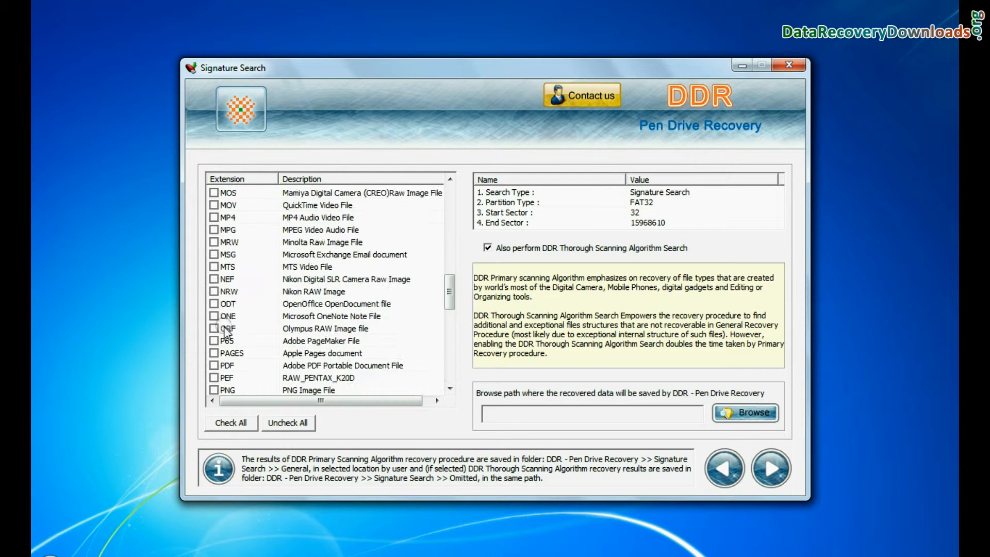
click(744, 412)
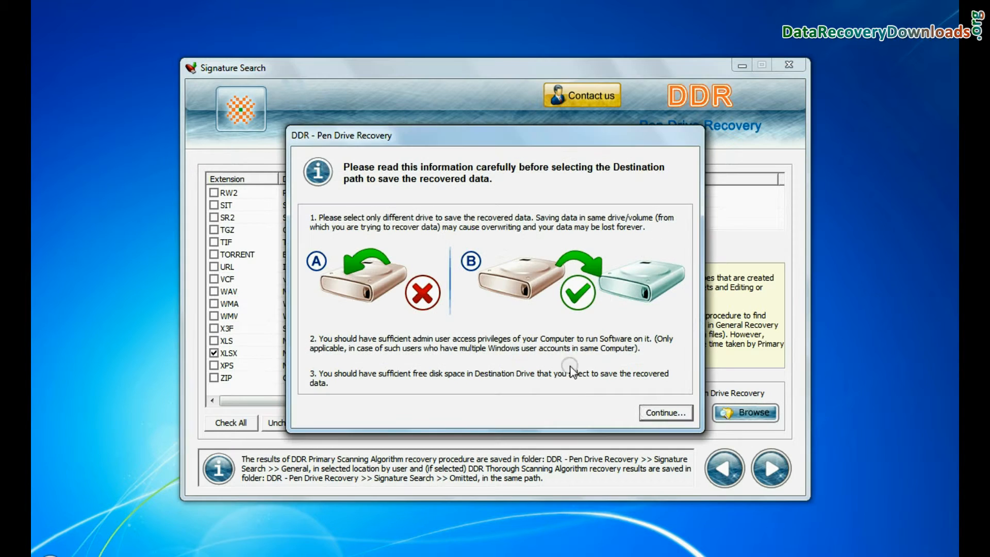
Set D:\Recovered Data as destination and run the signature scan, recovering 51 DOCX, 71 JPG, 53 XLSX.
click(664, 412)
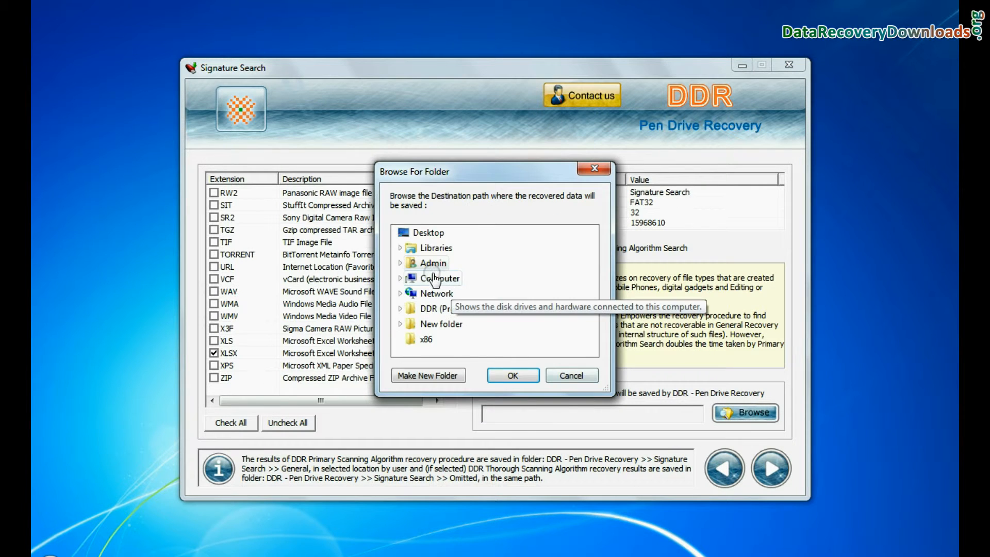
click(512, 375)
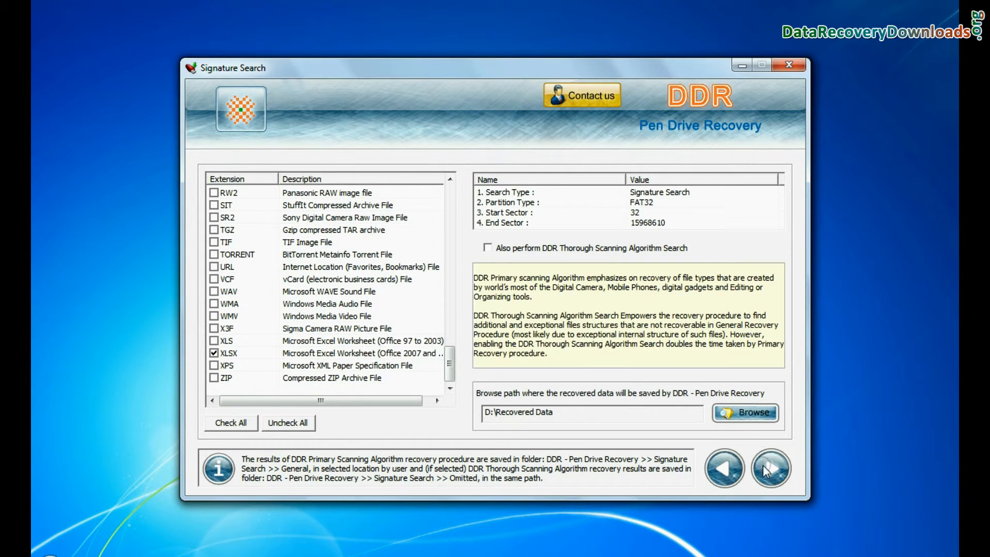
click(770, 468)
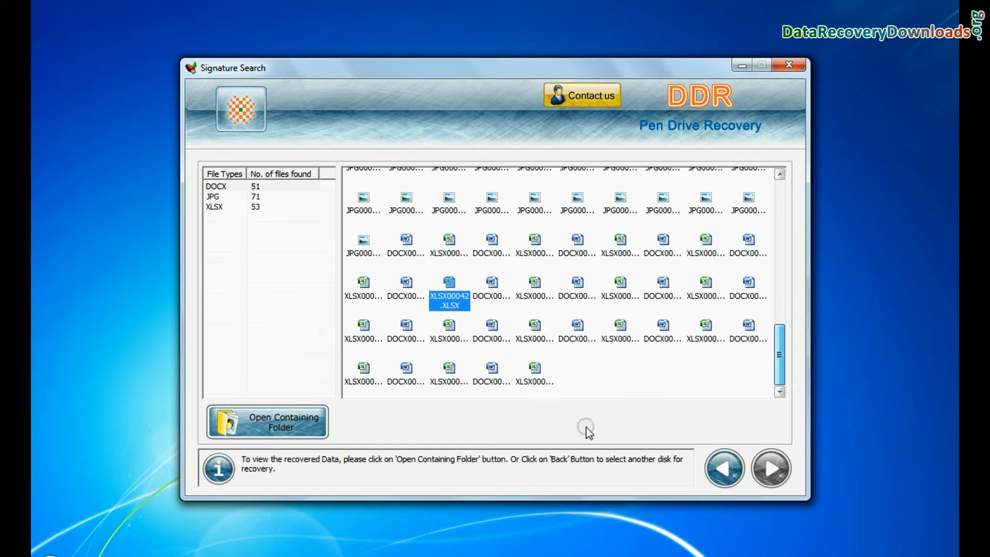
Open the recovered General output on D: and browse the DOCX and JPG folders.
click(266, 422)
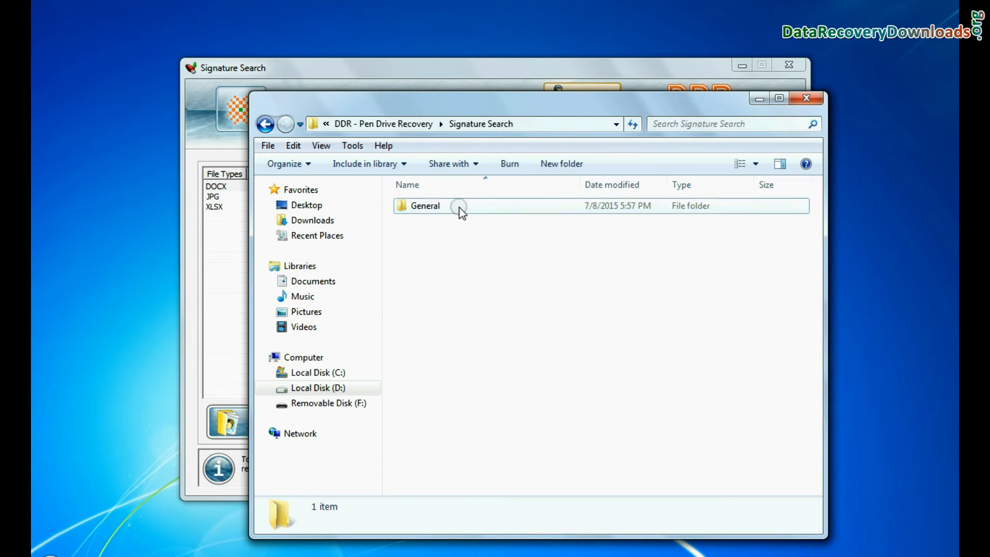
double_click(424, 206)
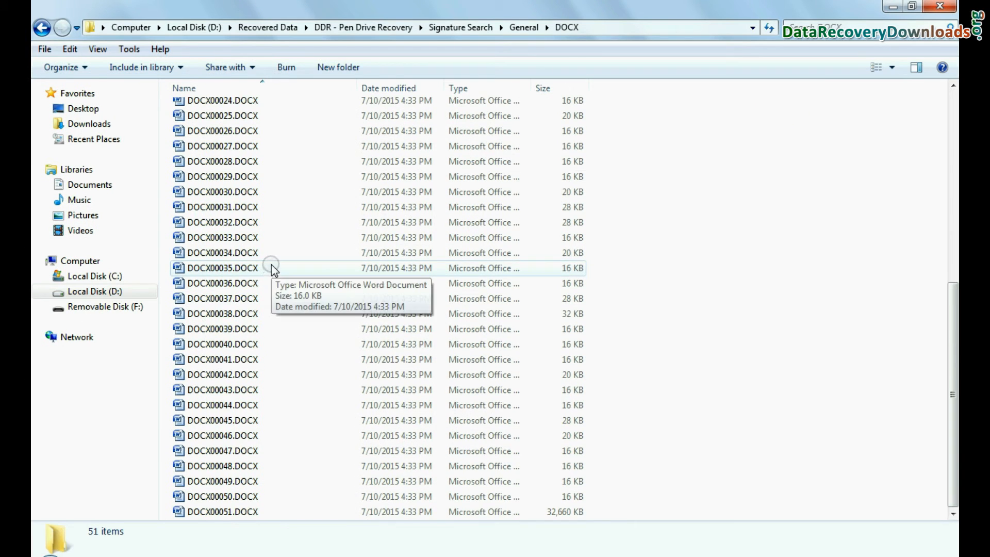
click(41, 27)
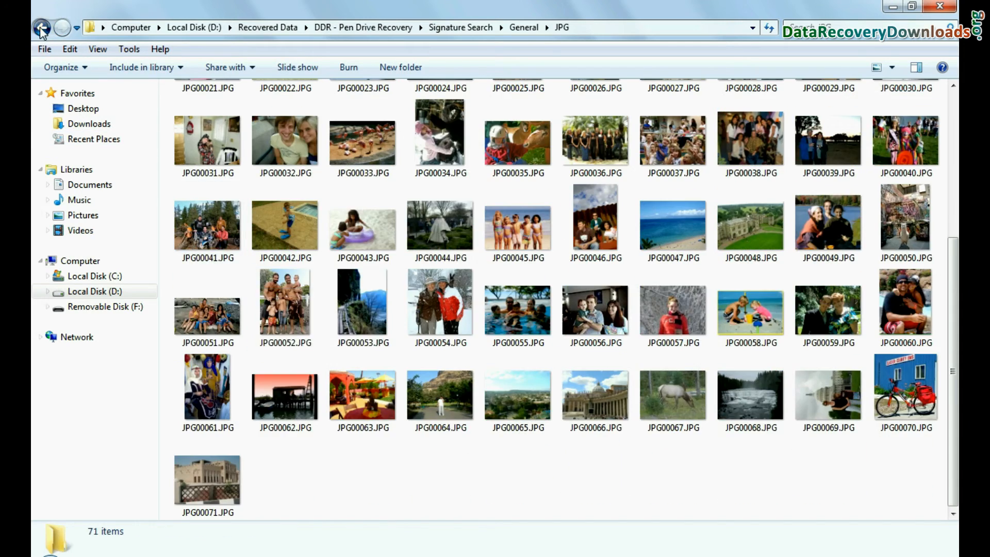